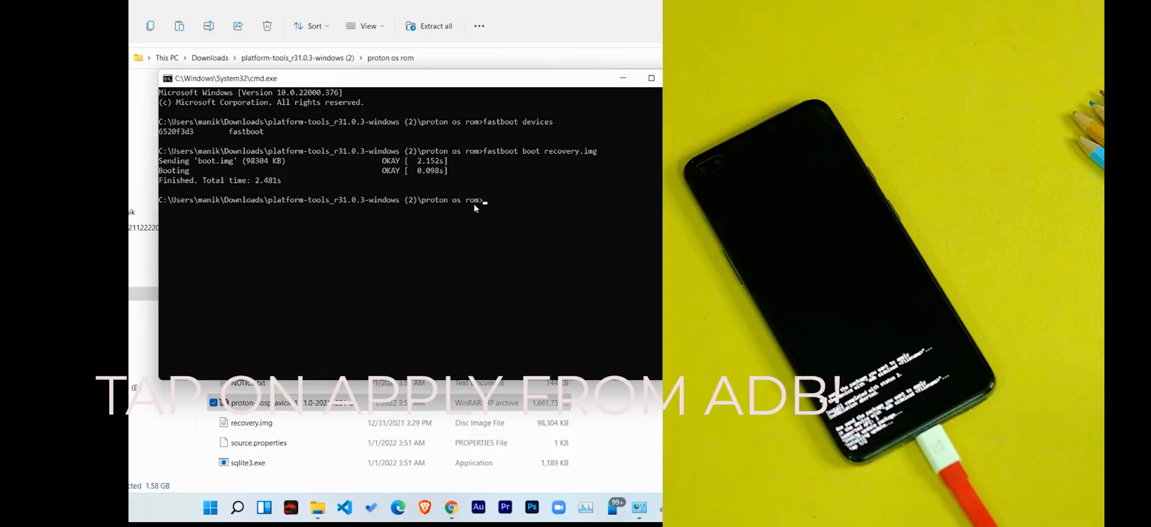
# Step: Run adb sideload for proton-aosp_avicii-12.1.0-20211231-android-build.zip to push the ROM to recovery
pyautogui.write('adb s')
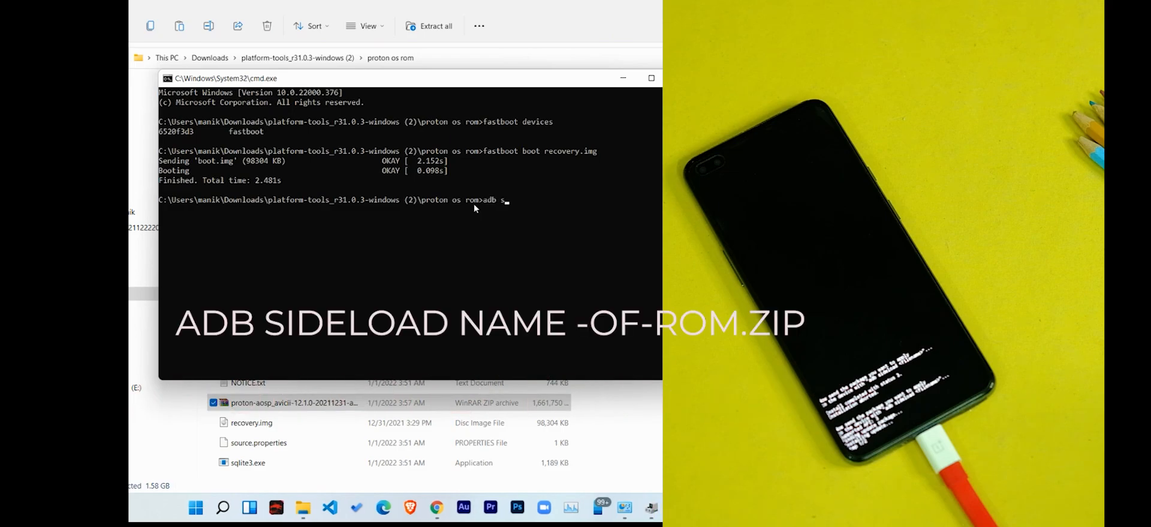
pyautogui.write('ideload proton-aosp_avicii-12.1.0-')
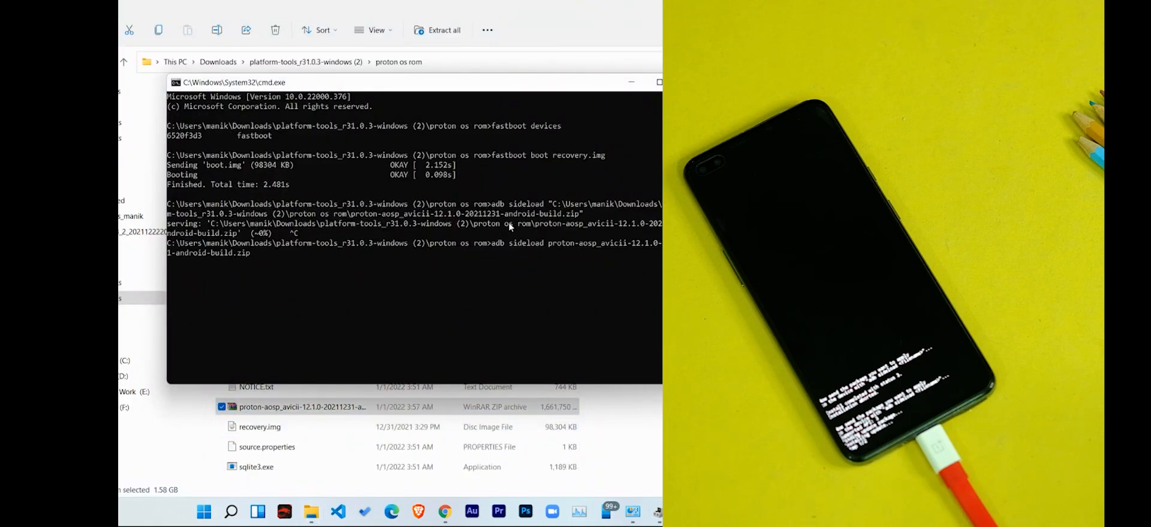
pyautogui.press('Return')
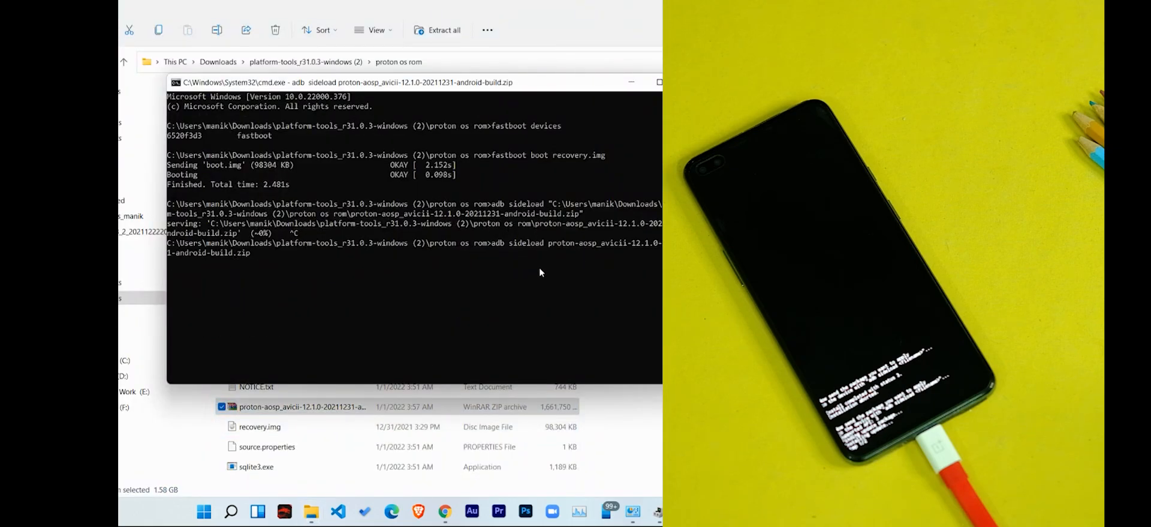